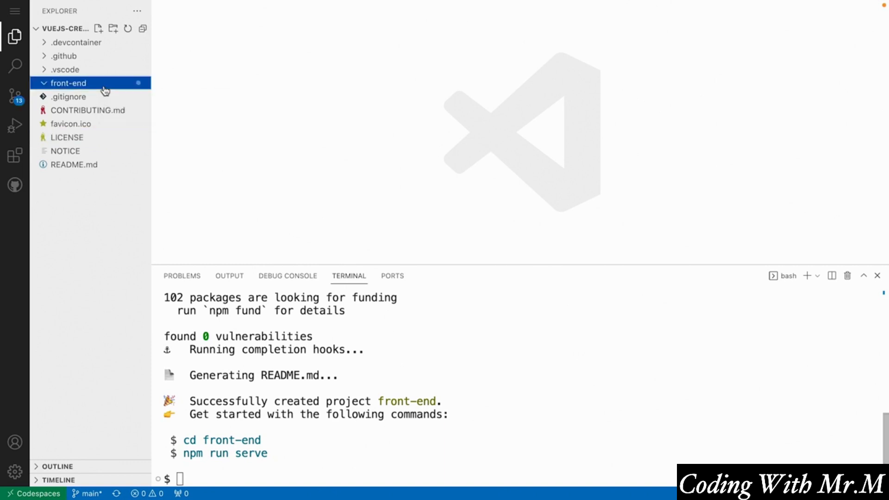
- Expand the front-end project folder and start its dev server with npm run serve
click(68, 83)
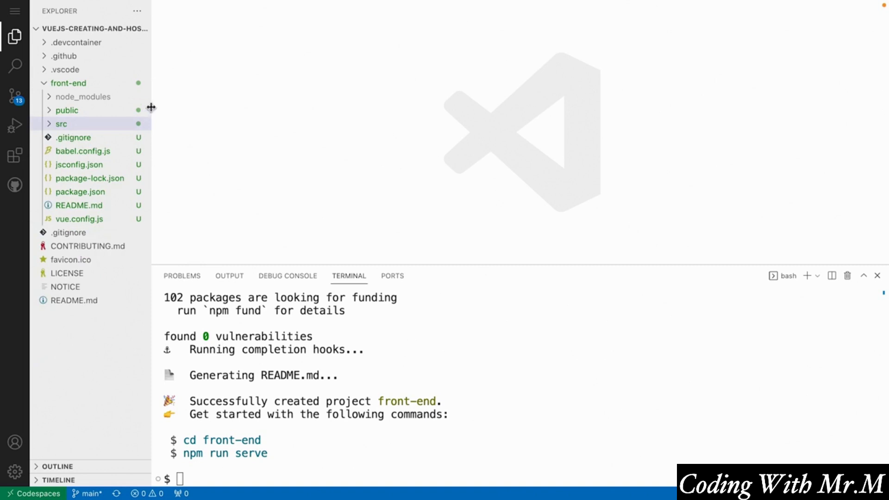
text(npm run serve)
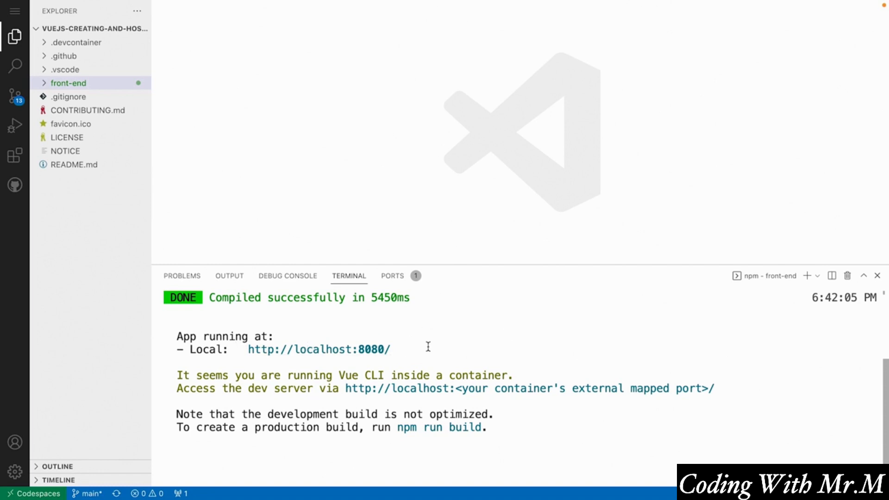
- After the dev server compiles at localhost:8080, show the forwarded ports list
click(391, 275)
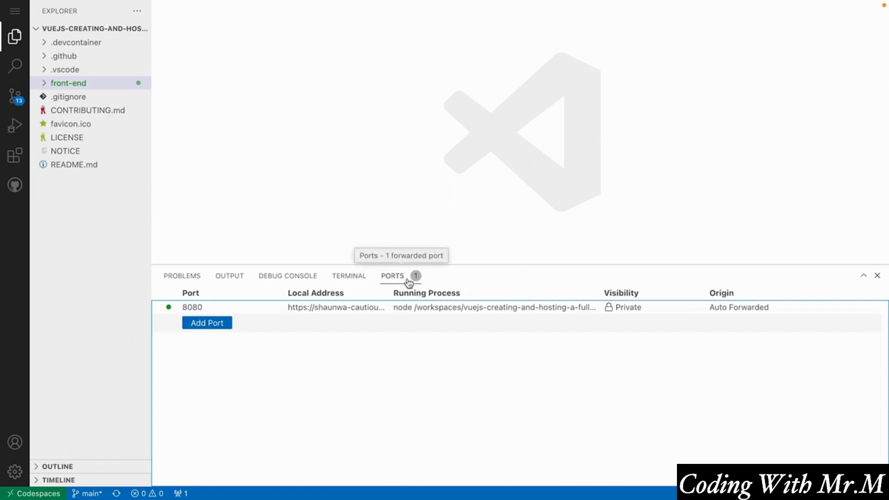
- Confirm port 8080 is auto-forwarded, then re-expand front-end and select App.vue
click(336, 307)
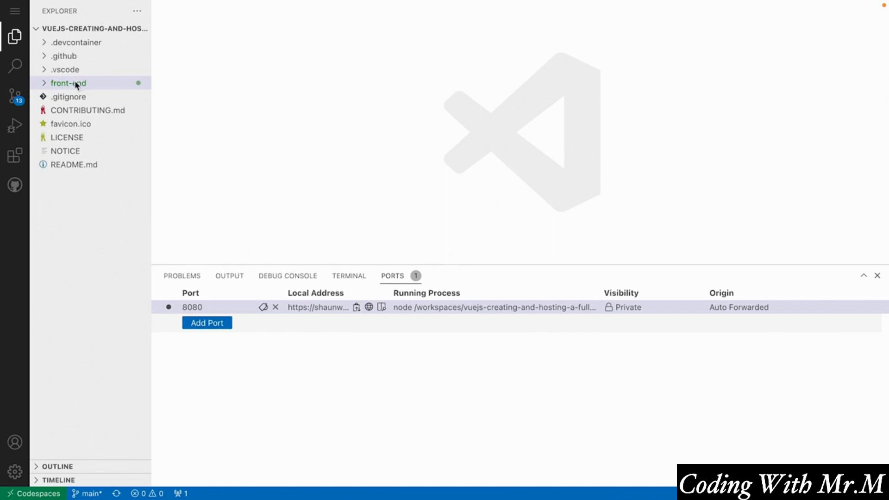
click(69, 83)
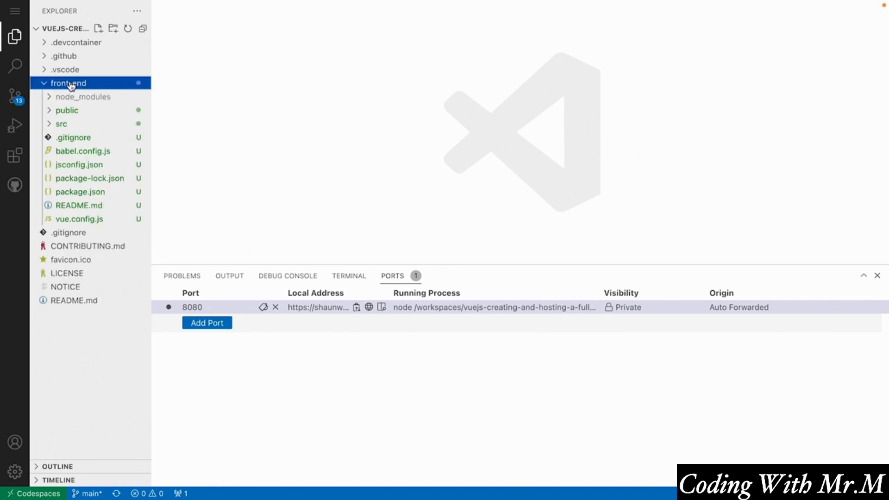
mouse_move(84, 124)
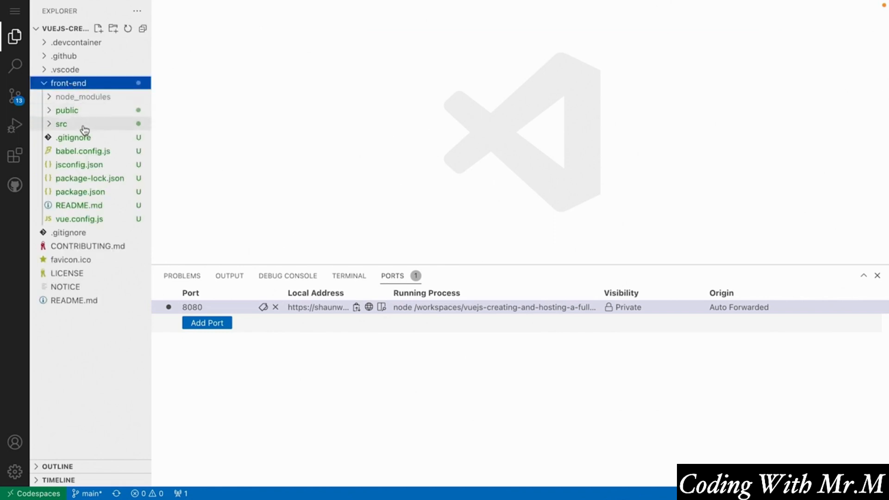
click(60, 124)
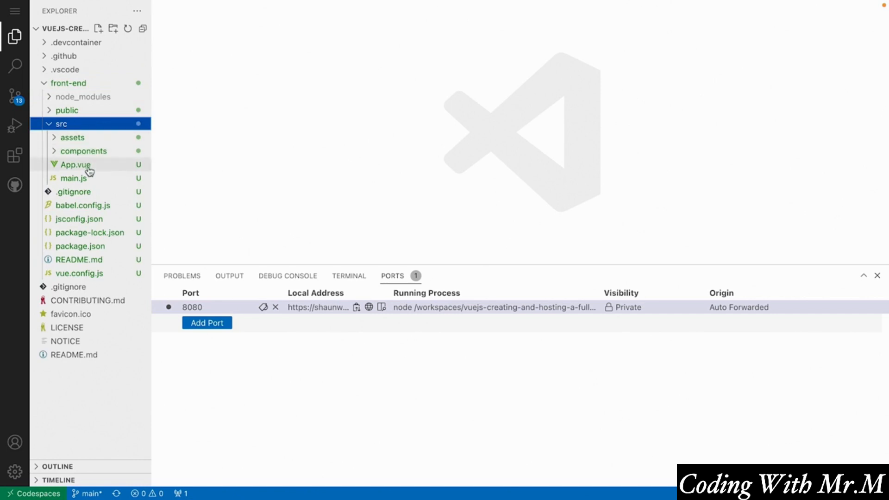
- Open front-end/src/App.vue in the editor for editing
double_click(74, 164)
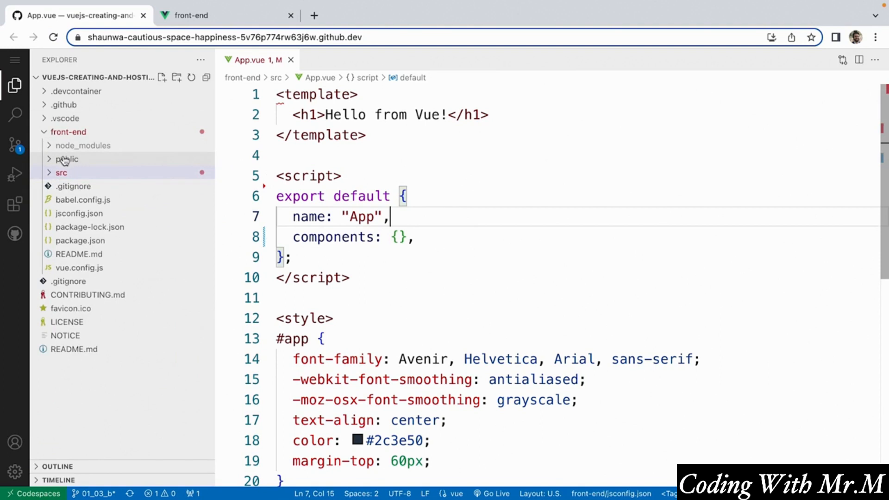
- Expand the src folder to reach components/HelloWorld.vue
click(225, 15)
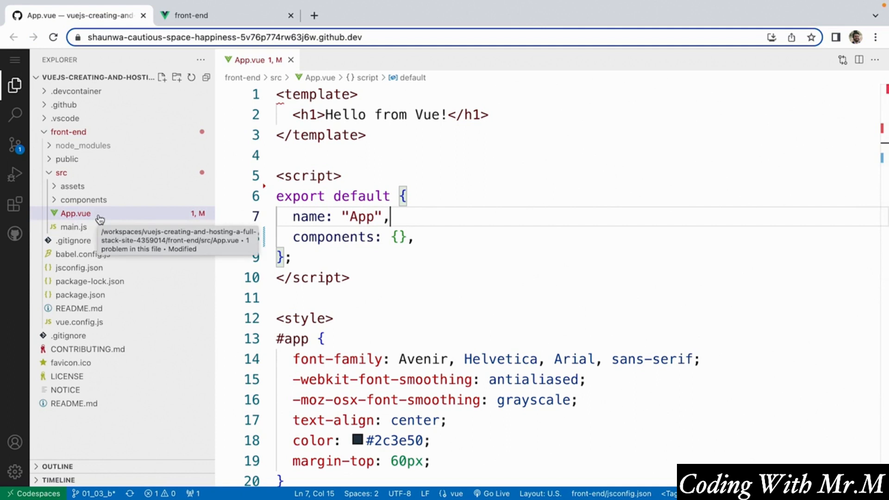
- Open main.js, which mounts App to #app, beside App.vue
click(73, 227)
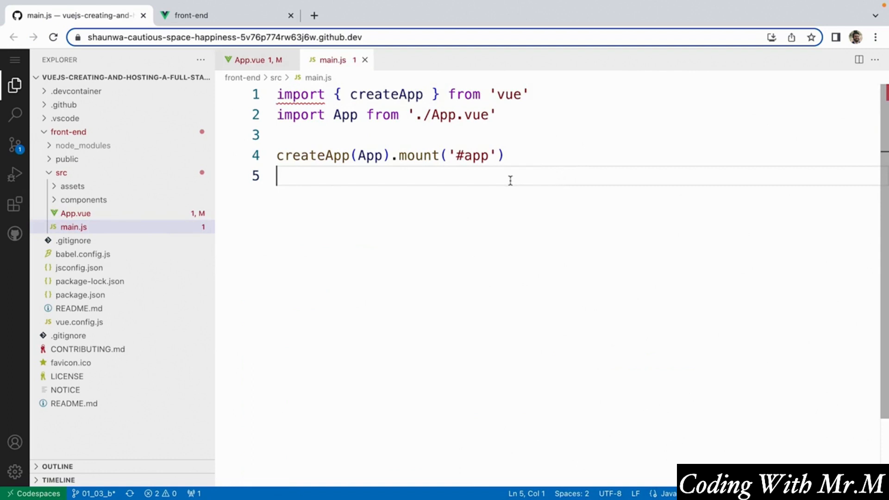
- Close the main.js and App.vue editor tabs, leaving no editors open
click(365, 60)
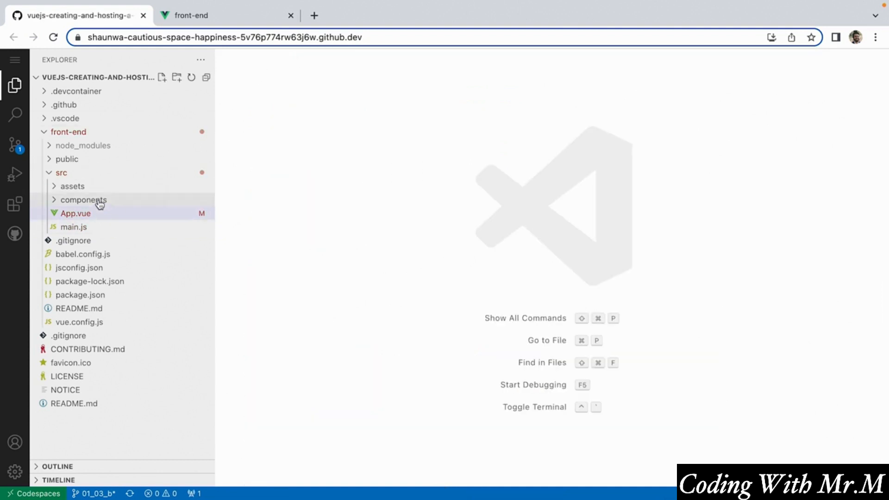
click(83, 200)
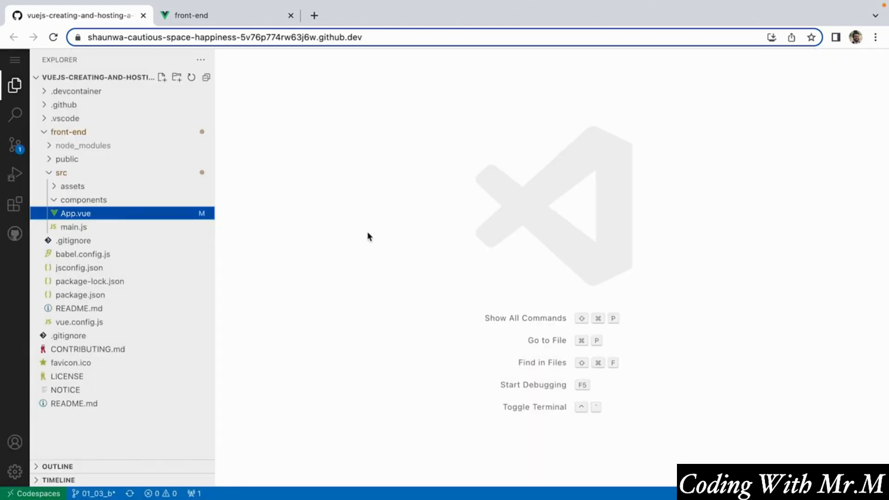